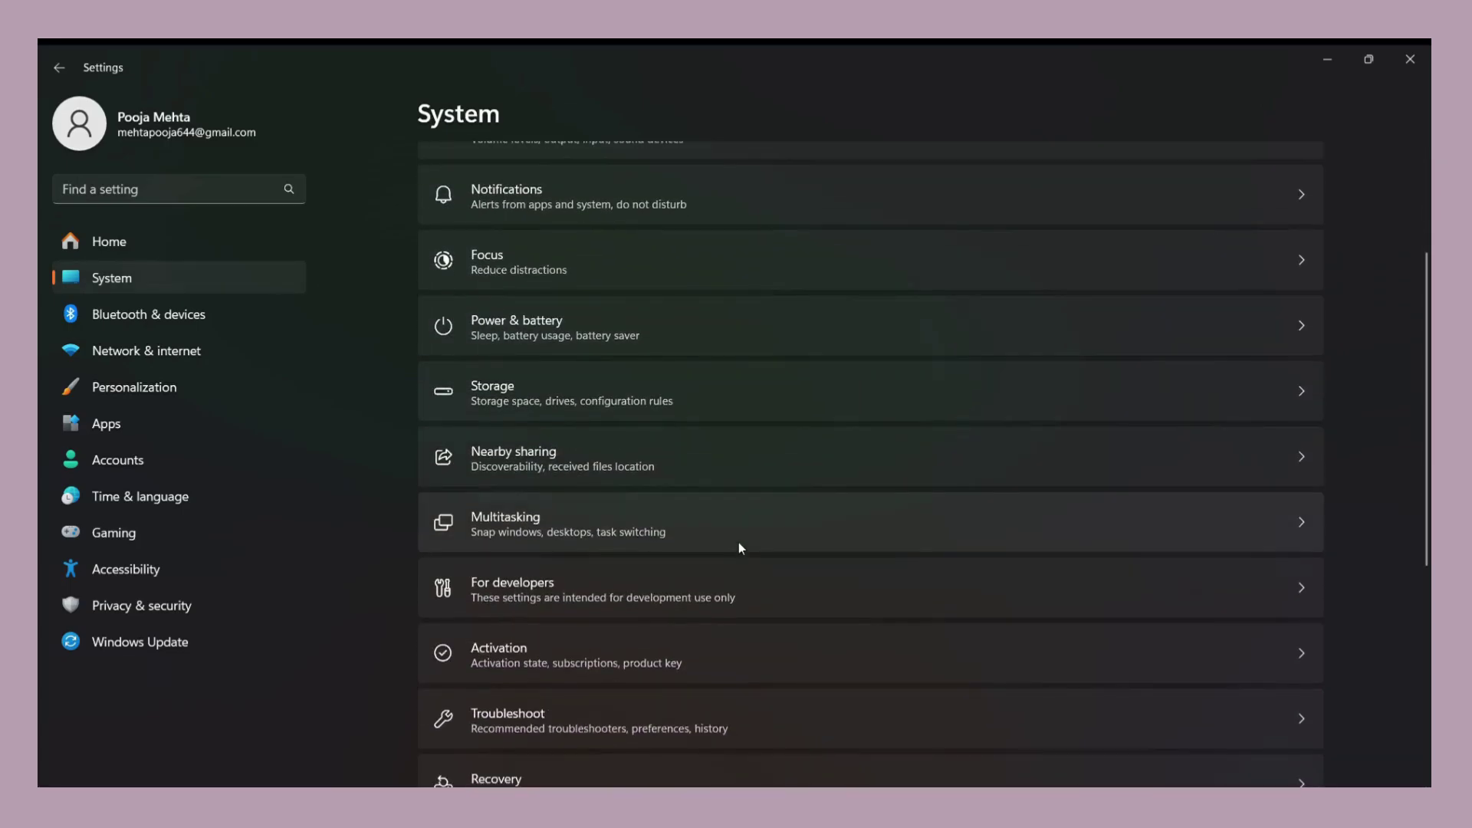
scroll("down", 3)
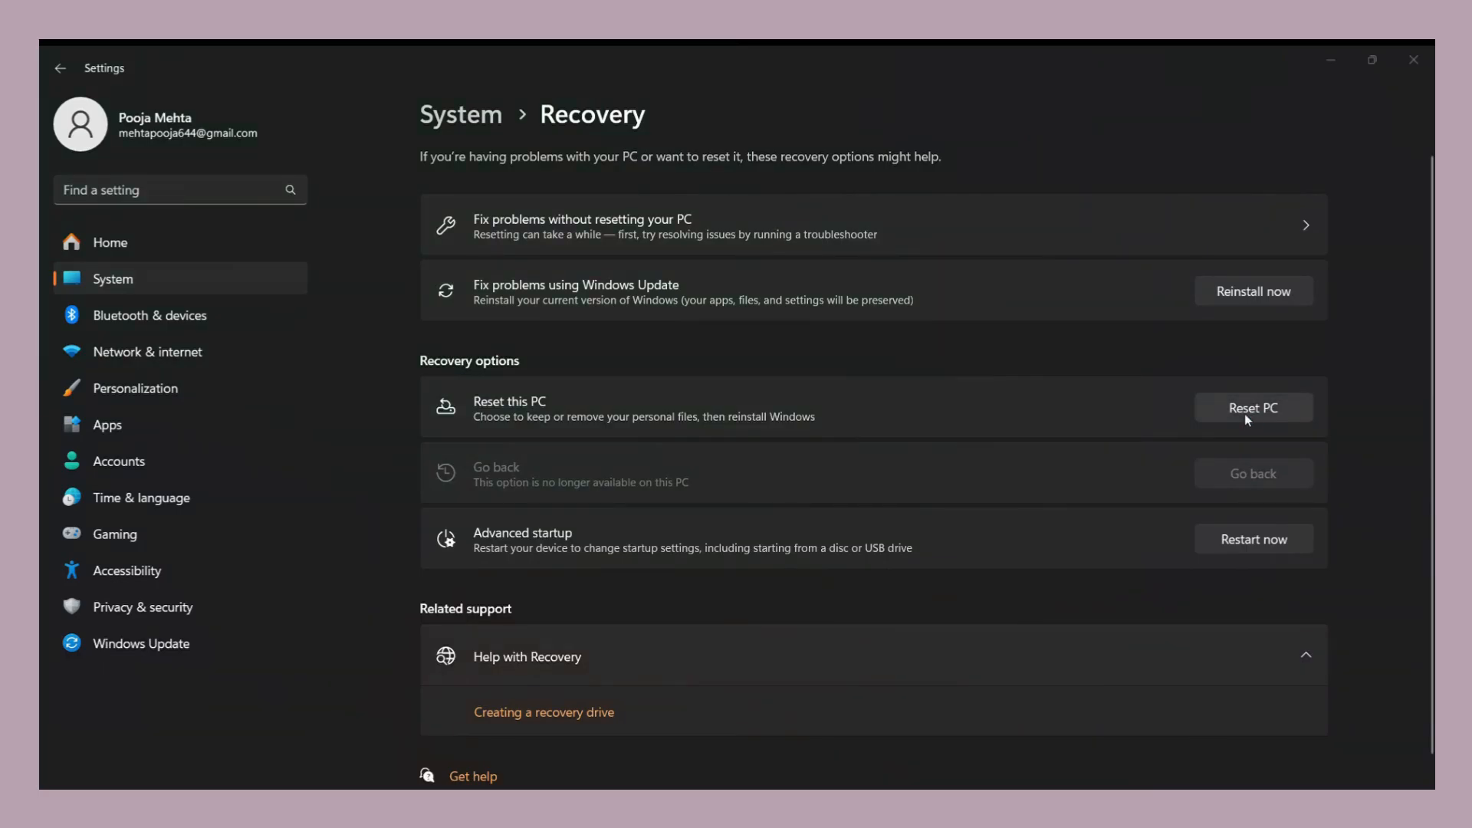
mouse_move(687, 327)
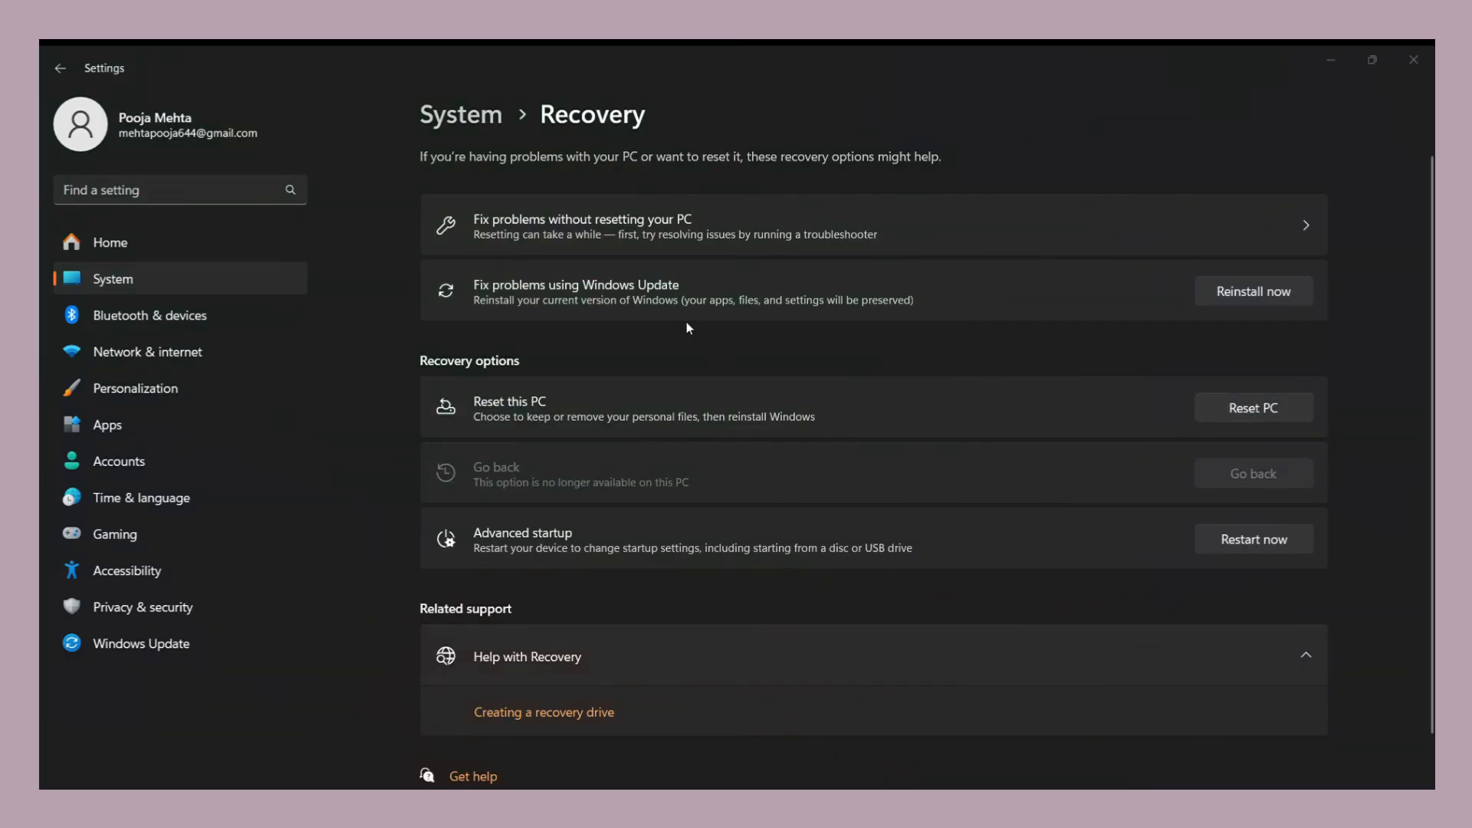